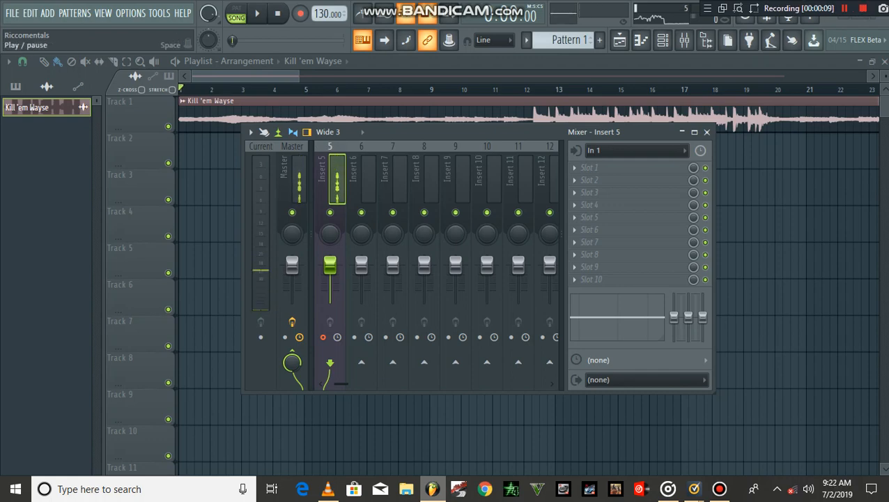
Start playback of the 'Kill 'em Wayse' beat from the song start
click(257, 13)
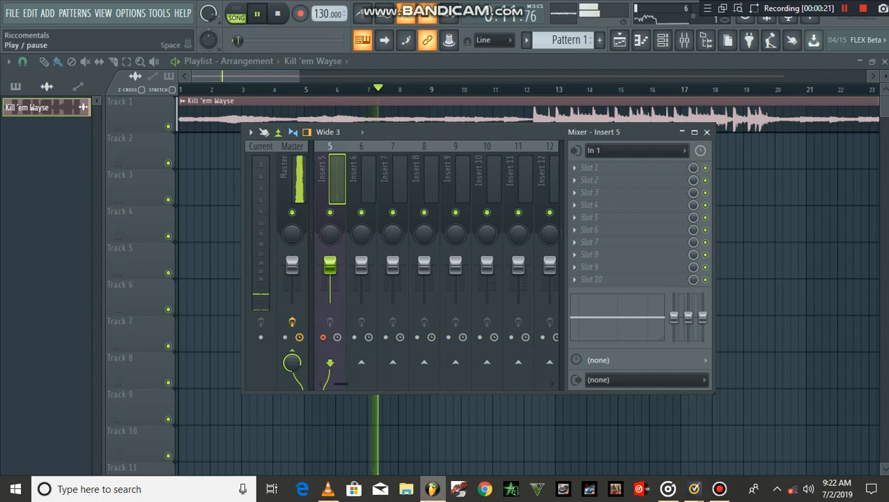
Halt playback so the song position returns to the start
click(277, 13)
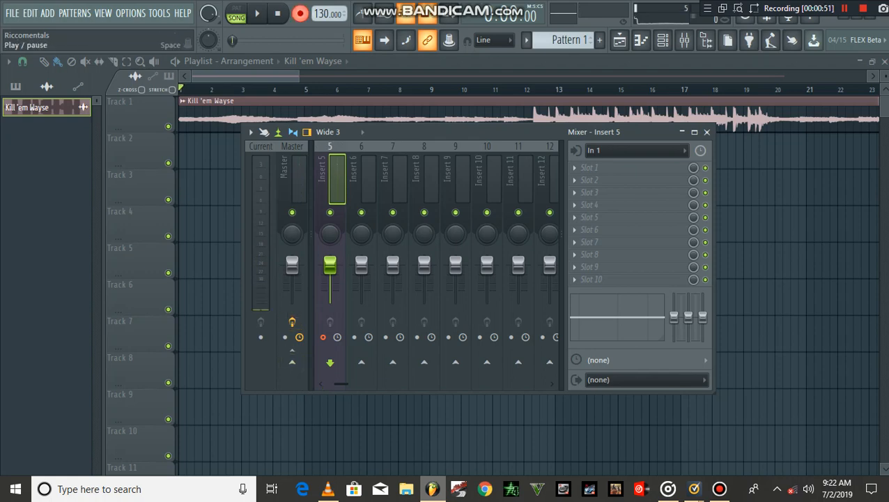
Record a vocal take from insert 5 as a new audio clip on Track 2
click(257, 13)
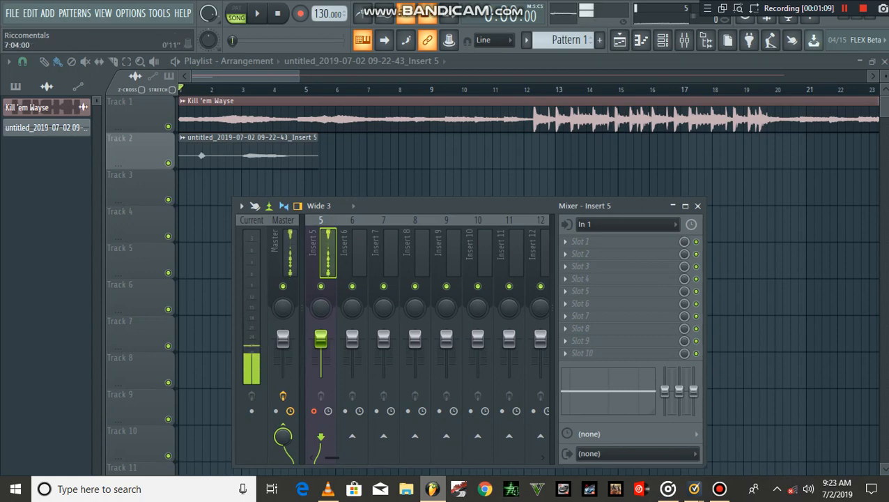
click(256, 14)
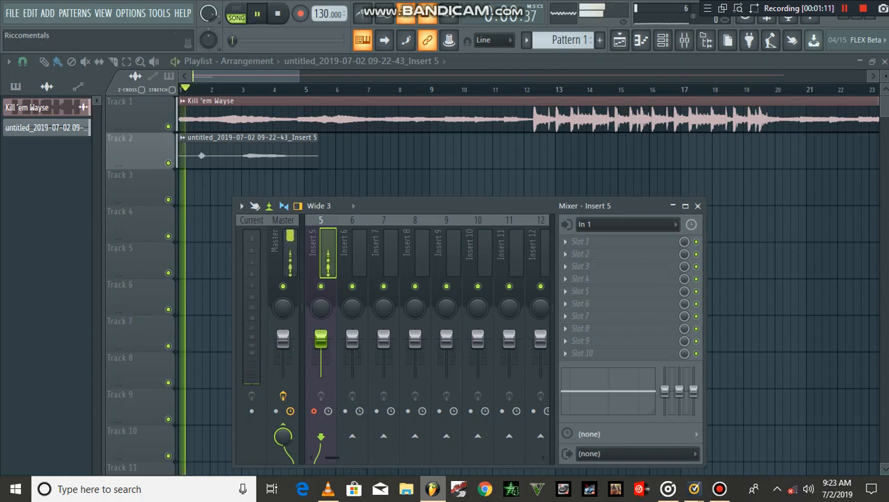